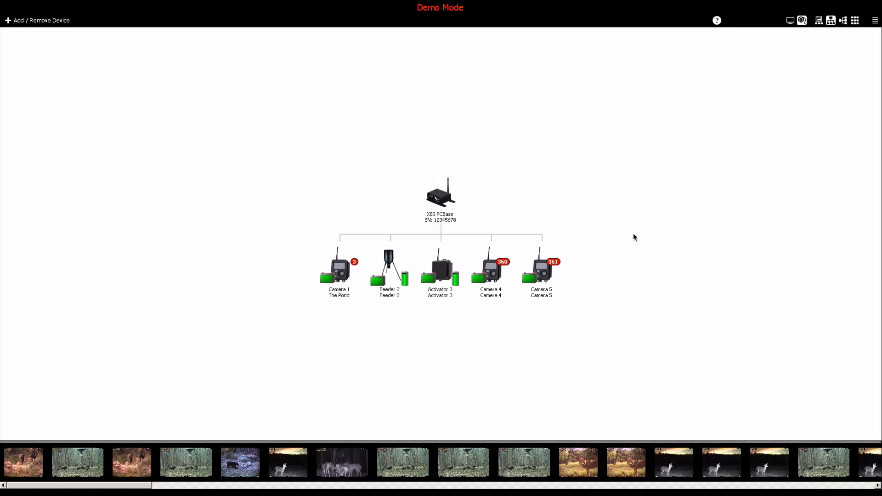
mouse_move(315, 300)
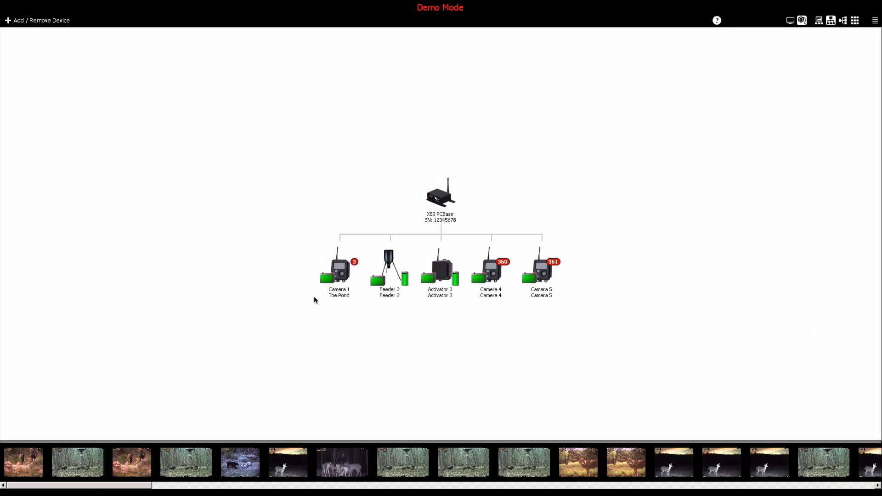
mouse_move(831, 20)
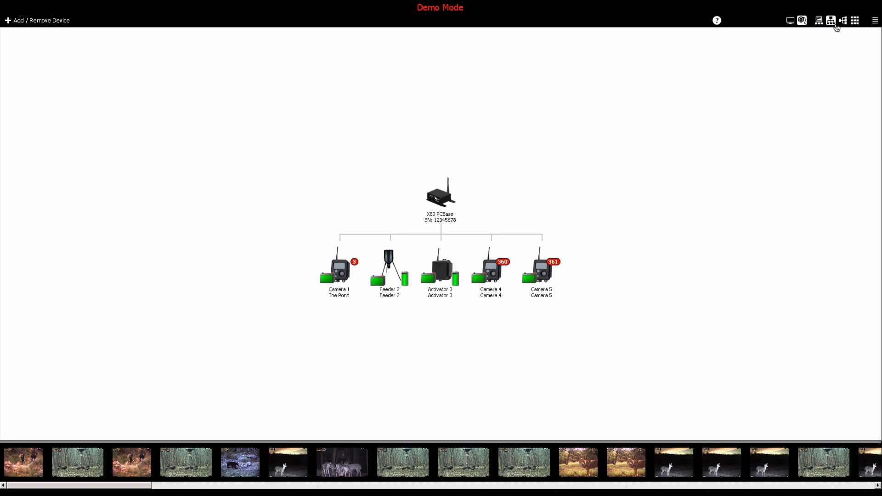
mouse_move(814, 24)
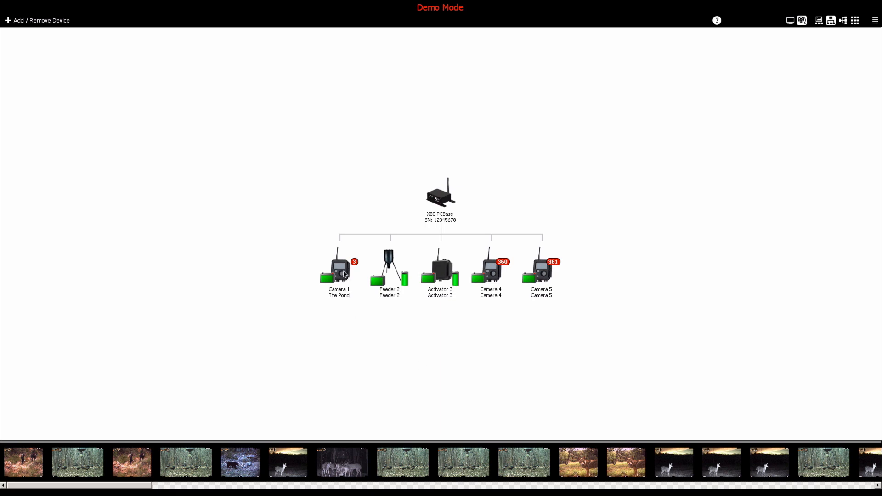
Step: Open Camera 1's control panel and run a status check showing 5 of 8 bars (-70 dBm)
left_click(337, 274)
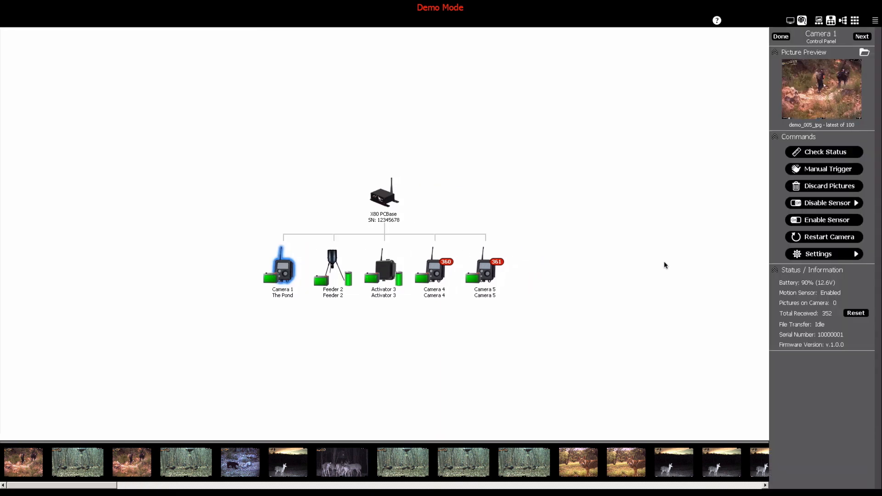
mouse_move(776, 244)
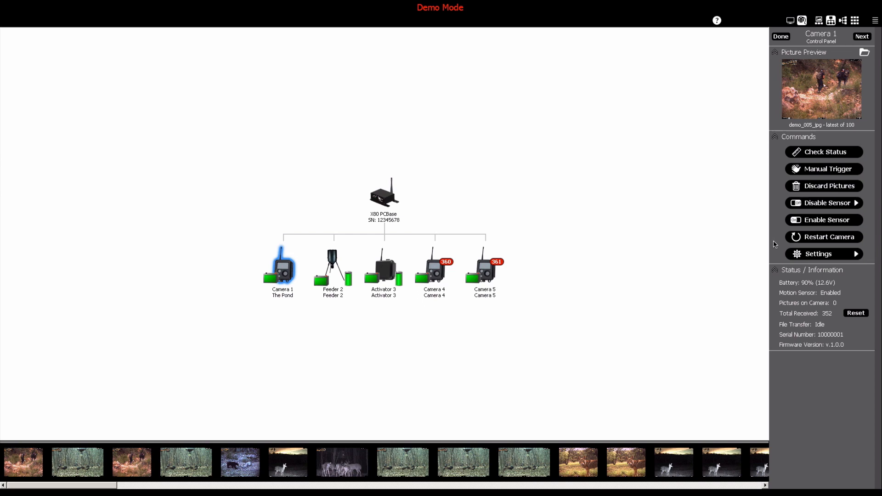
mouse_move(783, 228)
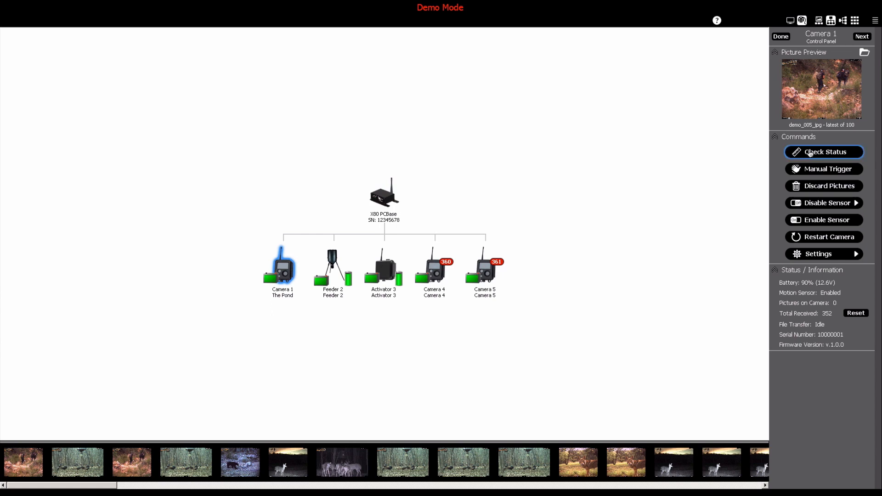
left_click(823, 151)
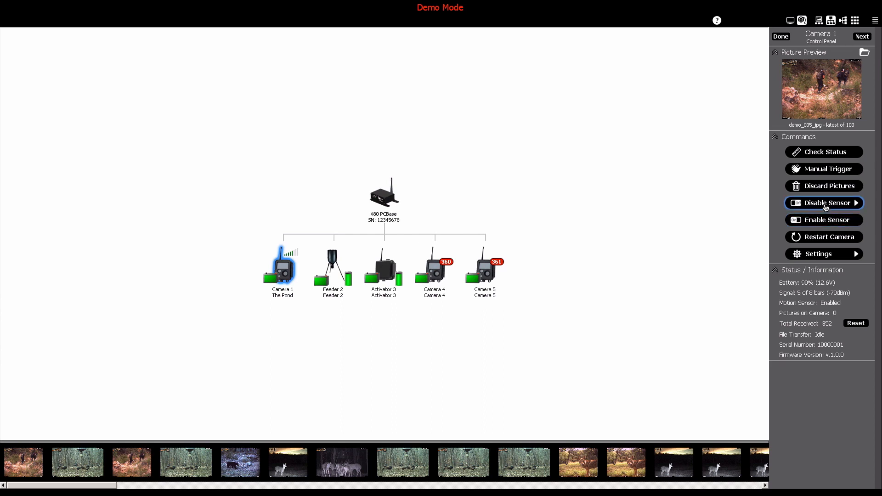
mouse_move(779, 248)
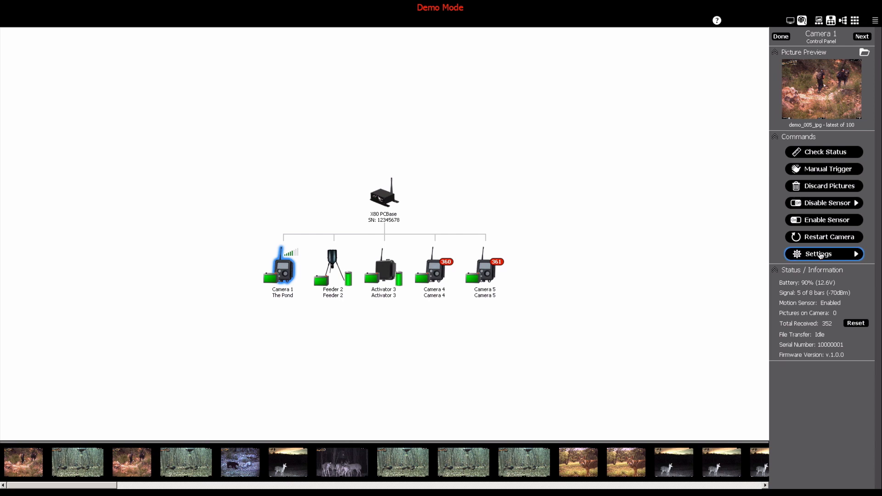
Step: Open the settings panel for Camera 1, The Pond, from its control panel
left_click(824, 254)
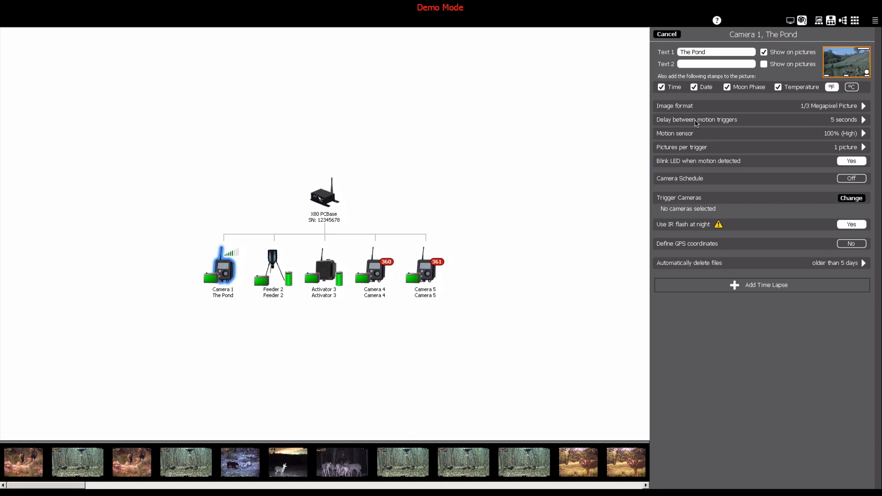
mouse_move(797, 211)
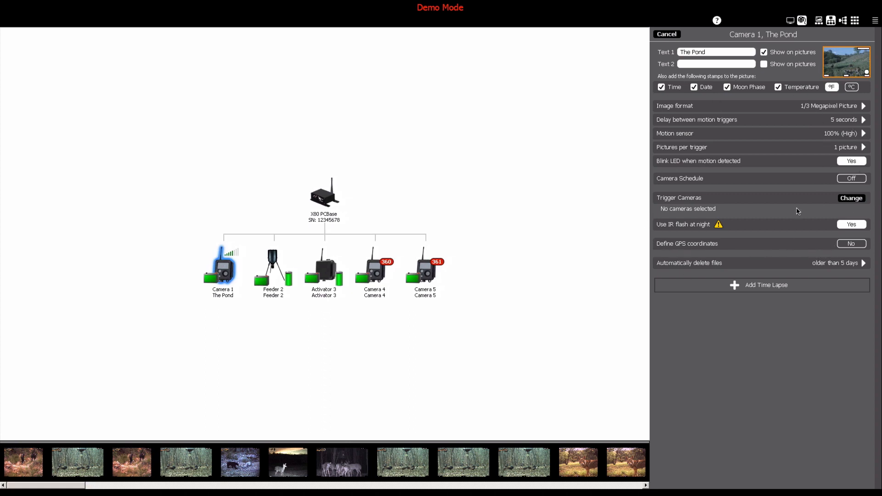
left_click(717, 52)
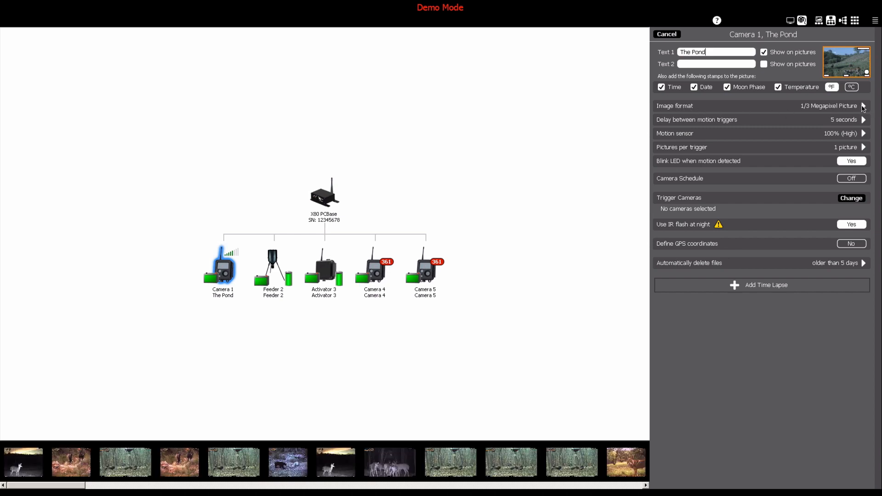
Step: Browse Camera 1's image formats toward 1 Megapixel Picture and confirm, leaving the change pending
left_click(865, 107)
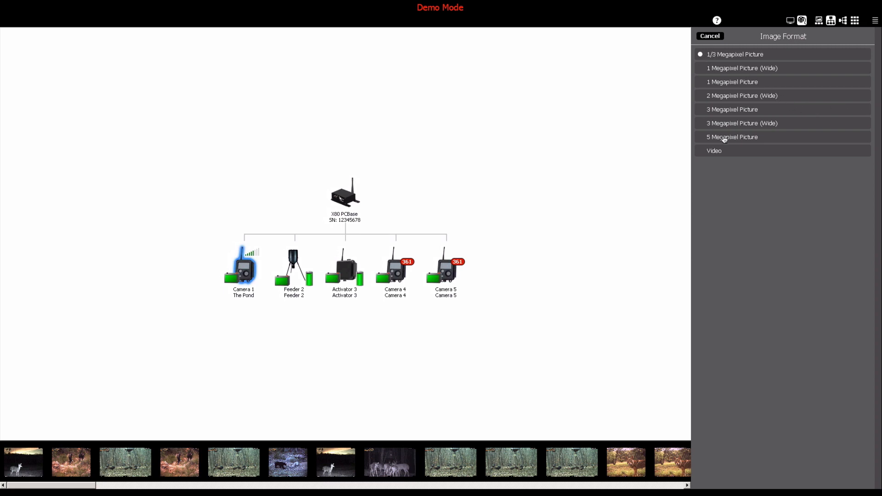
mouse_move(748, 83)
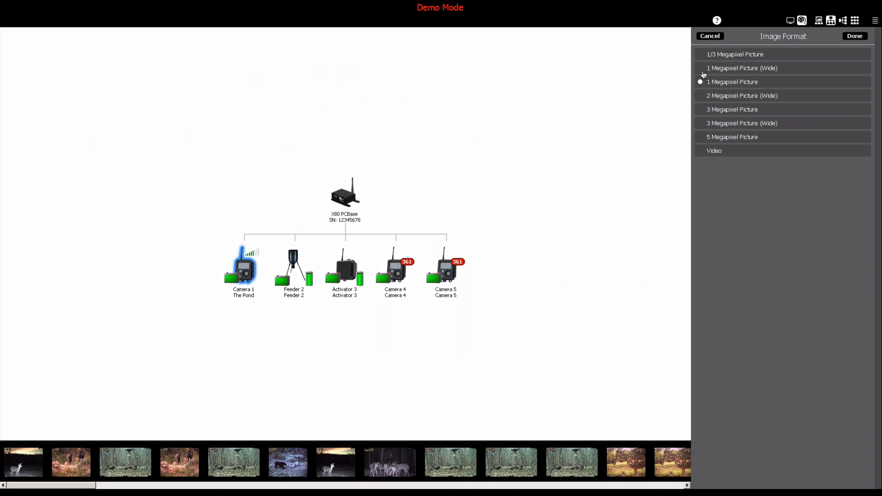
left_click(730, 54)
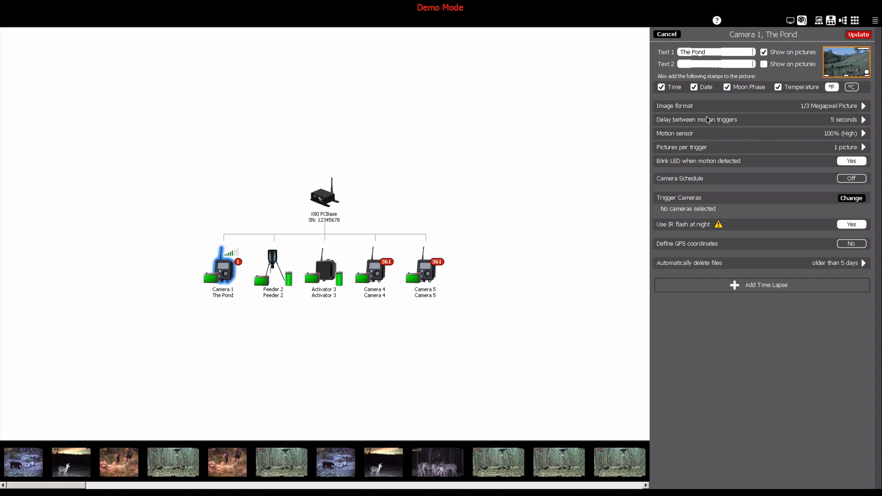
mouse_move(682, 136)
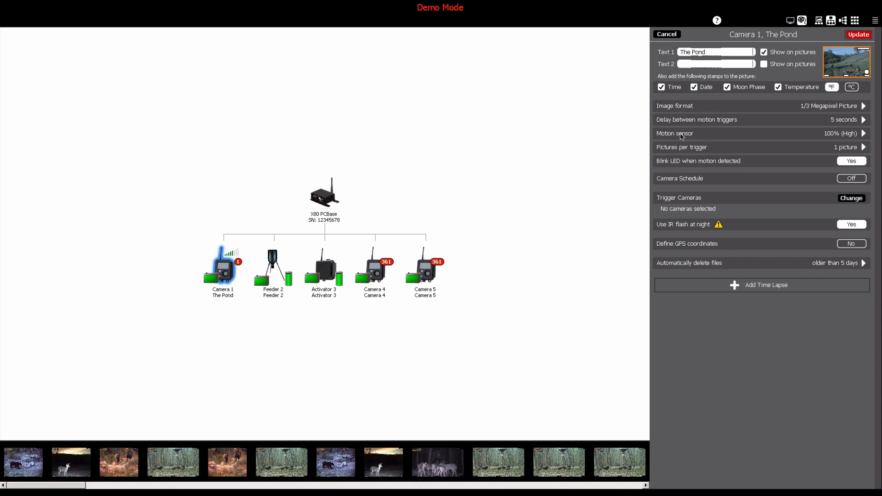
mouse_move(699, 149)
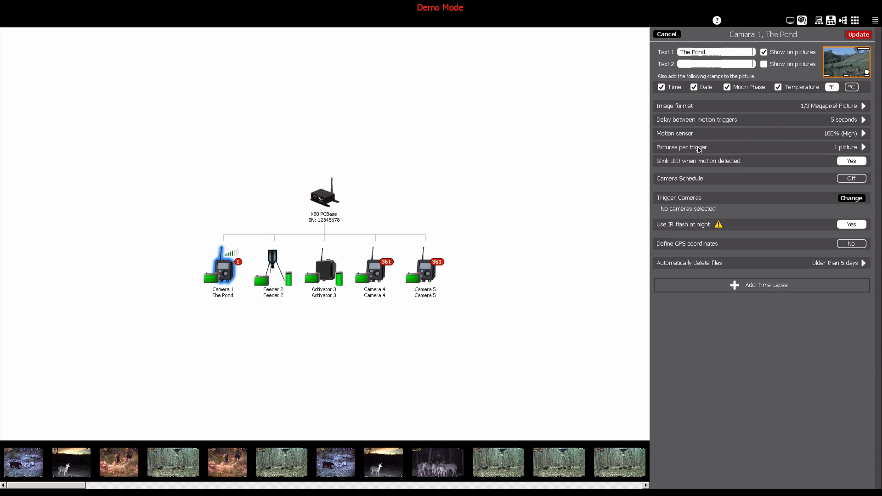
mouse_move(681, 124)
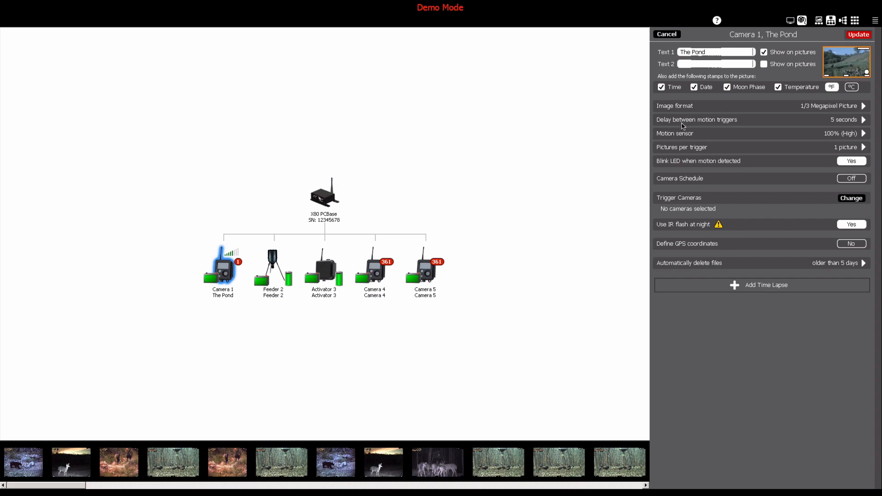
mouse_move(680, 151)
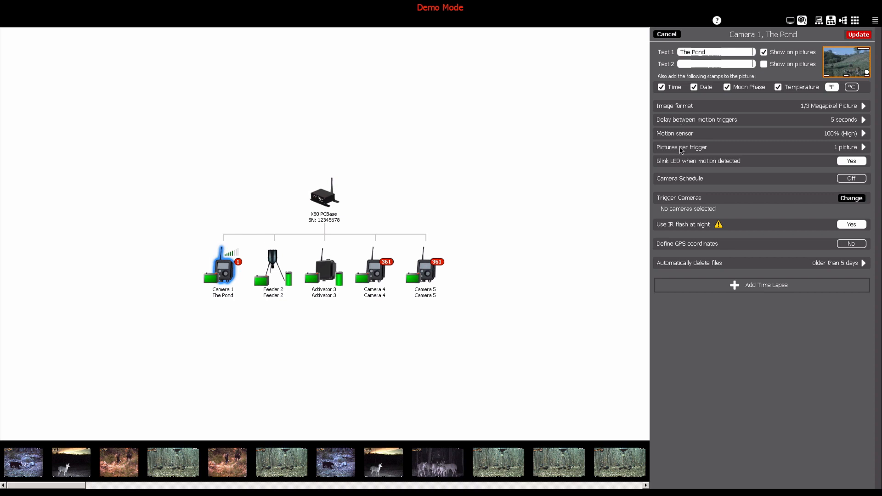
mouse_move(697, 149)
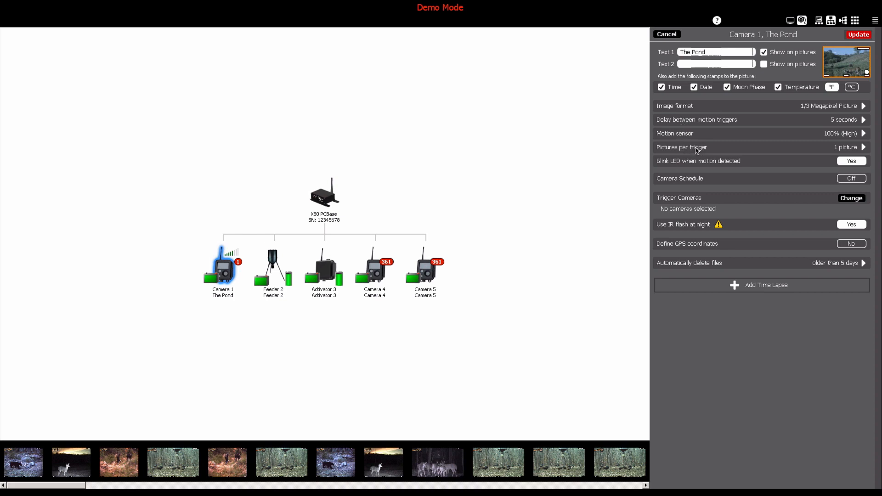
mouse_move(692, 174)
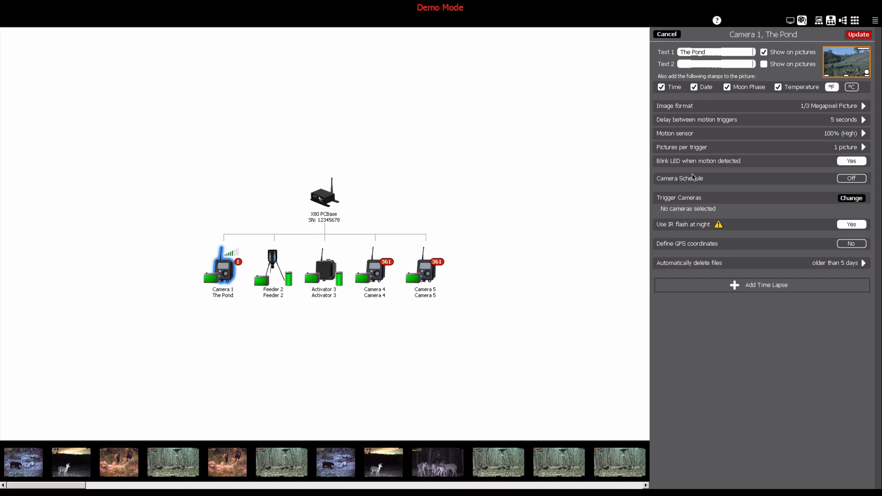
mouse_move(684, 232)
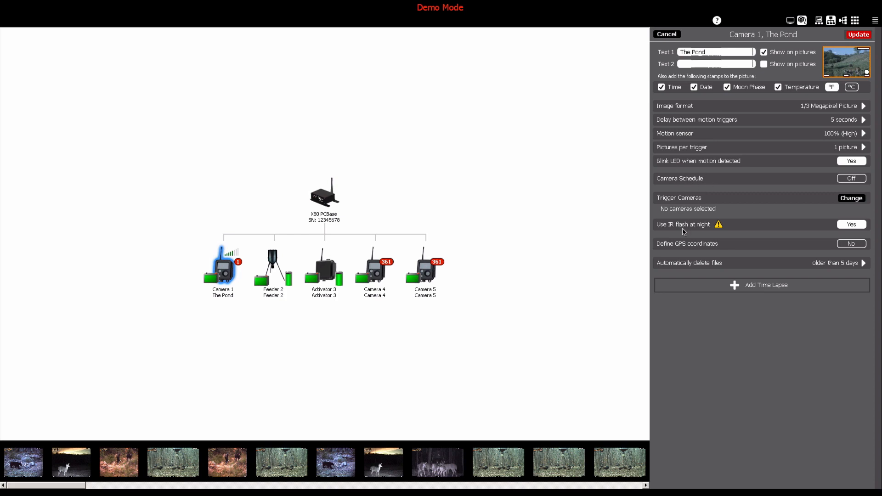
mouse_move(687, 178)
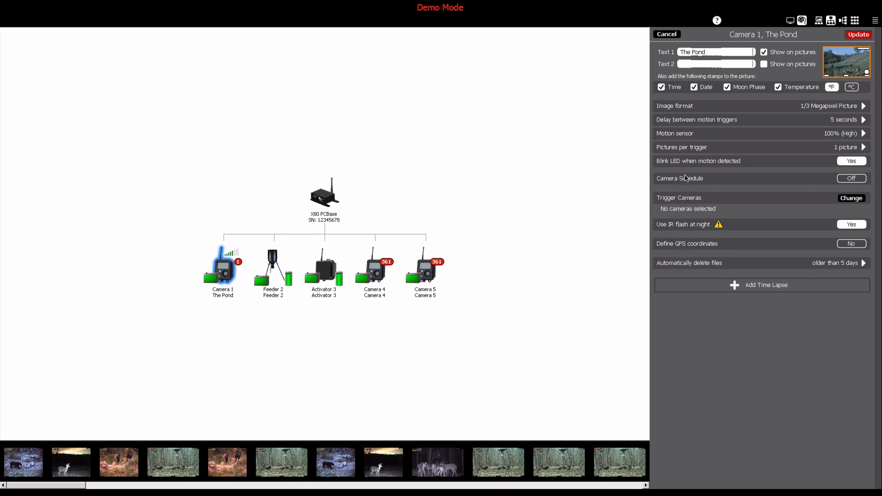
mouse_move(856, 189)
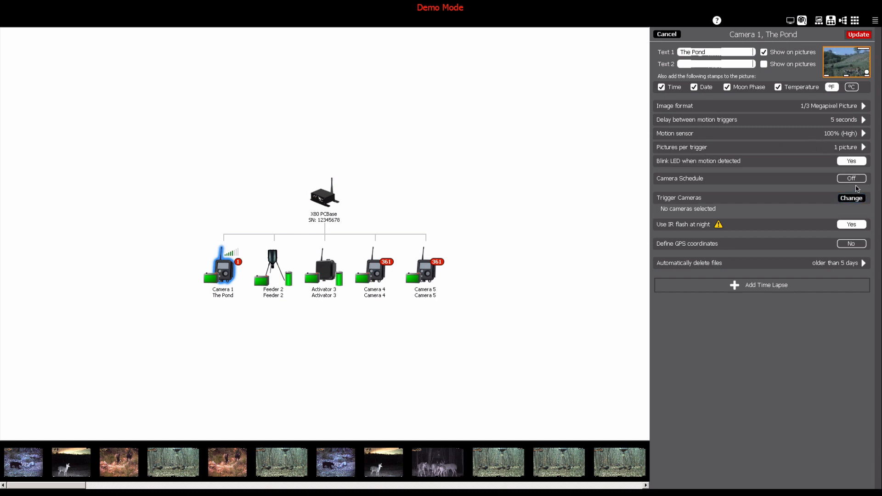
Step: Turn Camera Schedule on to show the weekly grid, then cancel back to the control panel
left_click(851, 178)
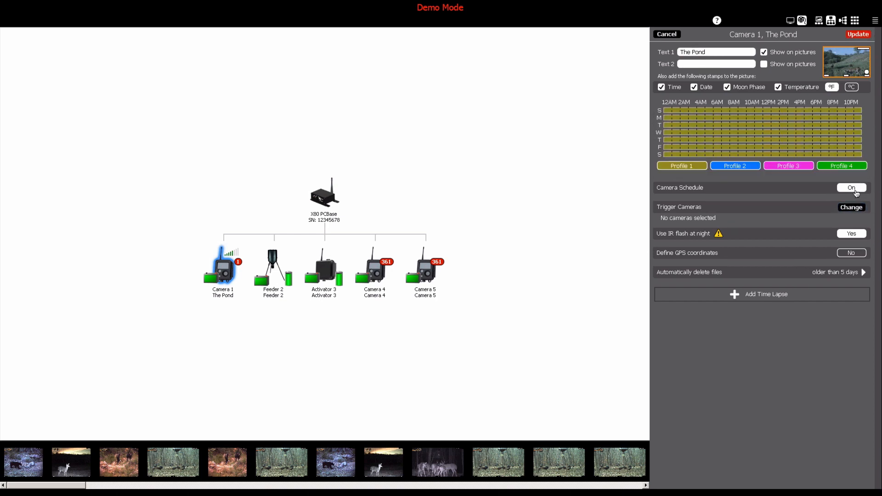
left_click(852, 187)
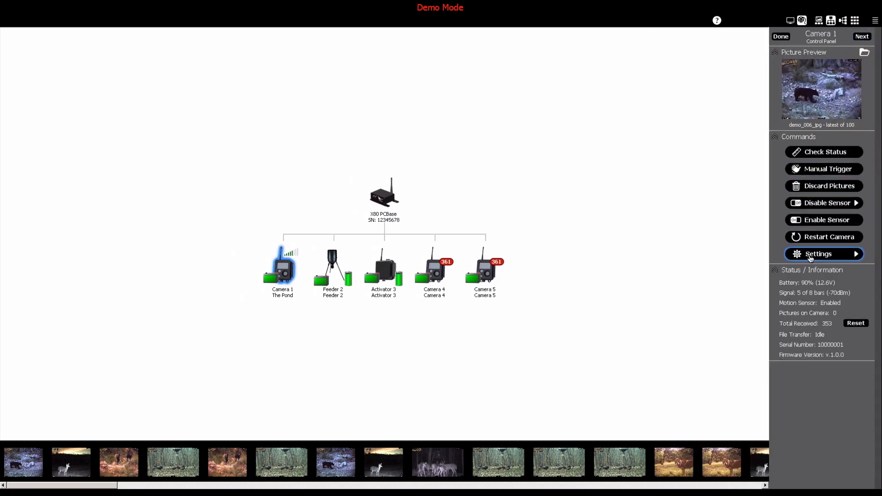
left_click(824, 254)
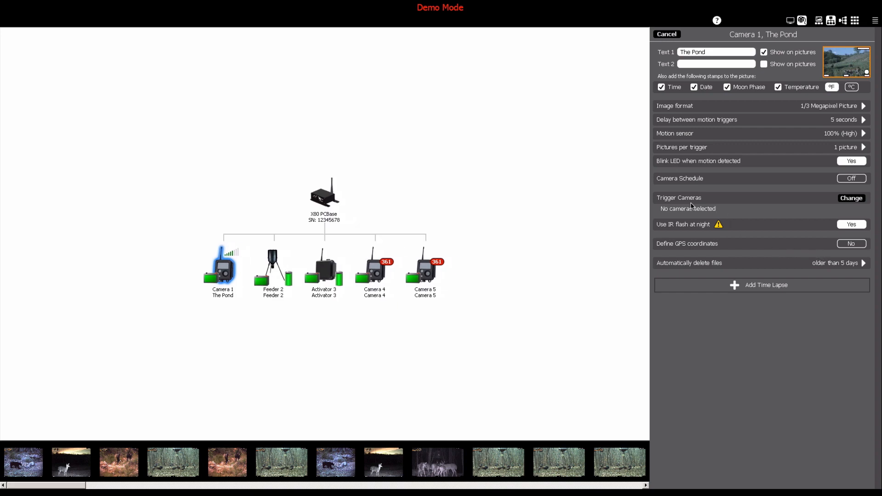
left_click(851, 199)
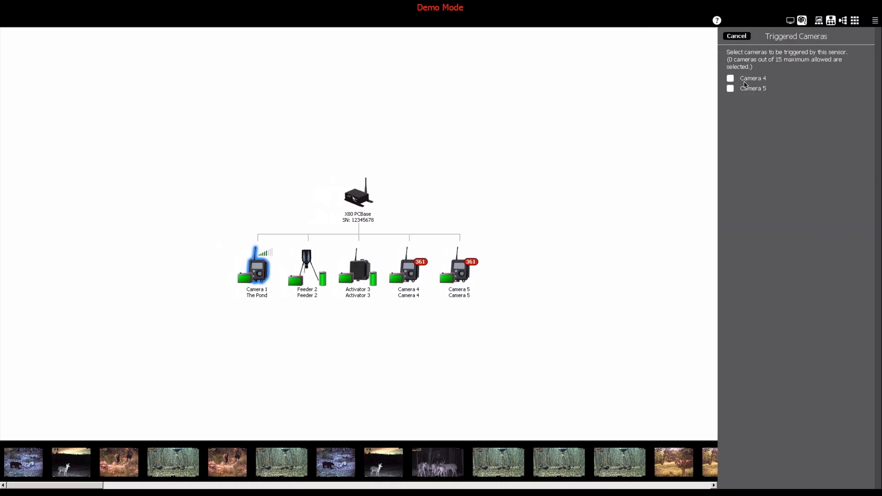
left_click(730, 88)
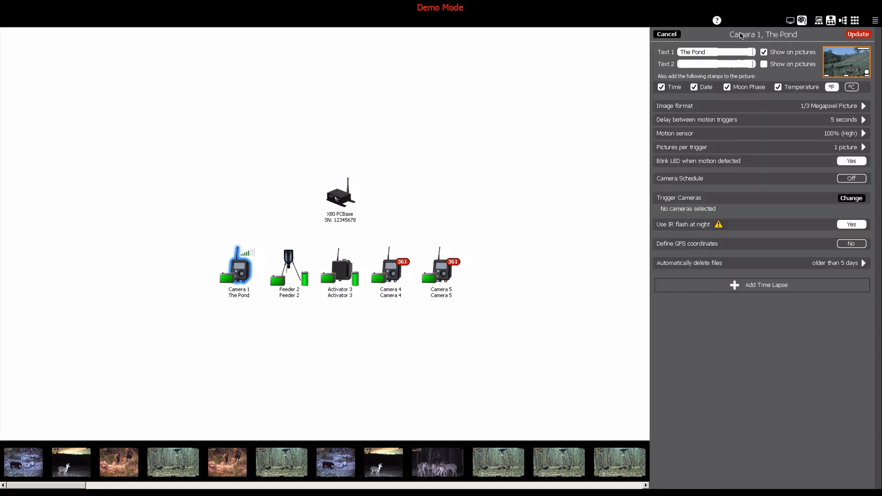
left_click(667, 34)
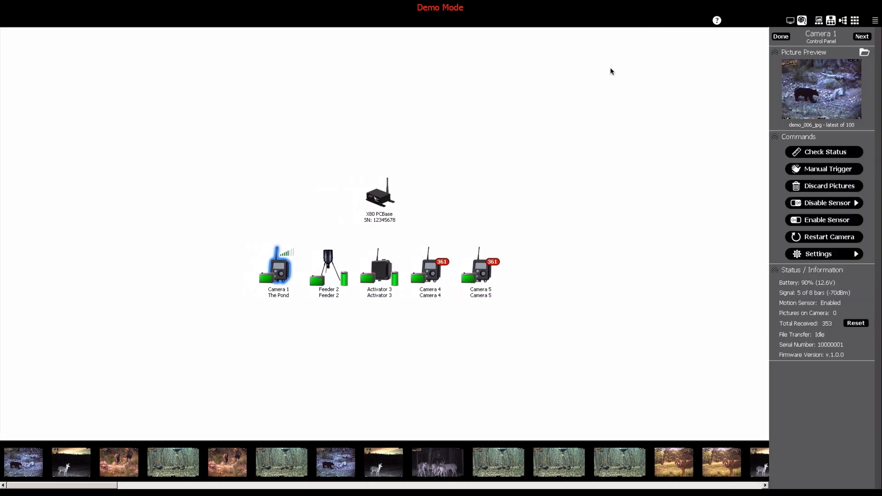